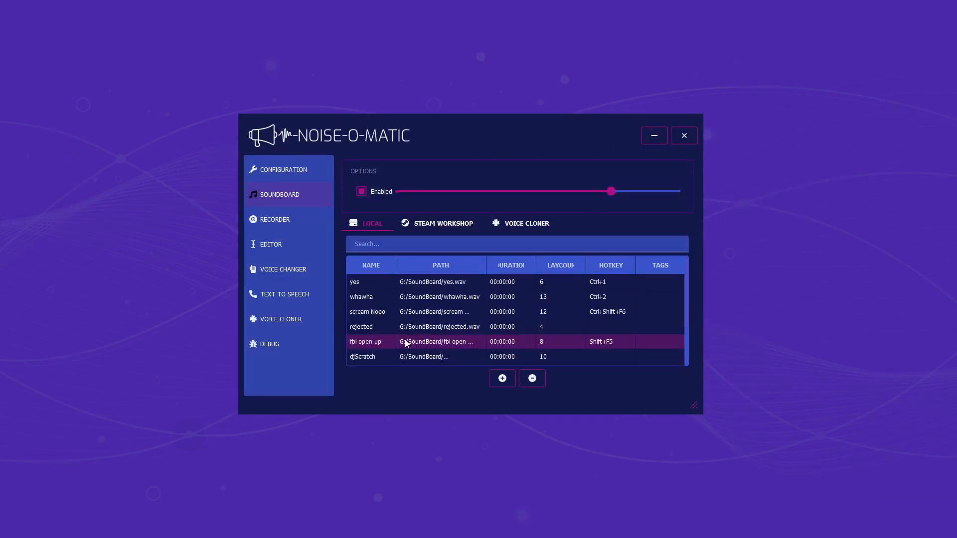
# Play the djScratch sound from the Local soundboard, raising its play count to 11
pyautogui.click(363, 356)
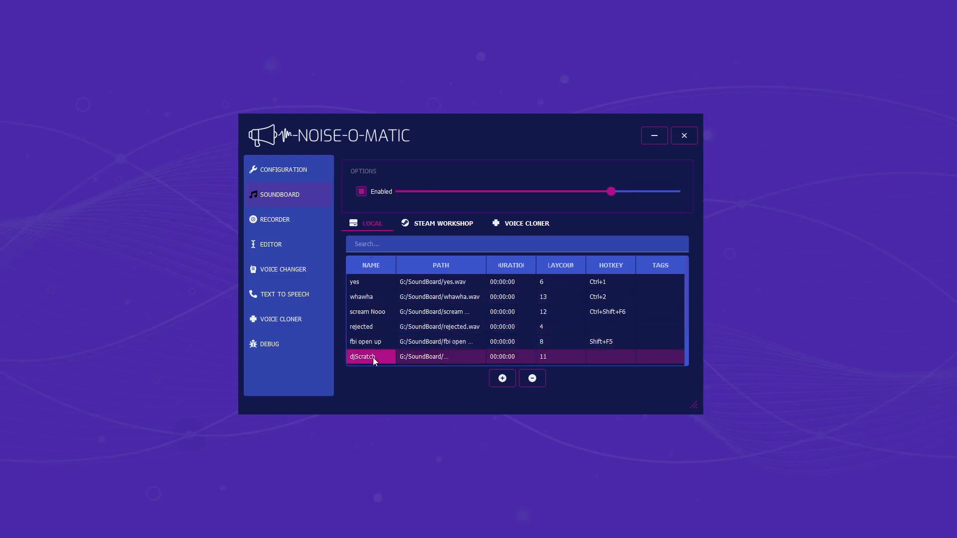
pyautogui.click(282, 269)
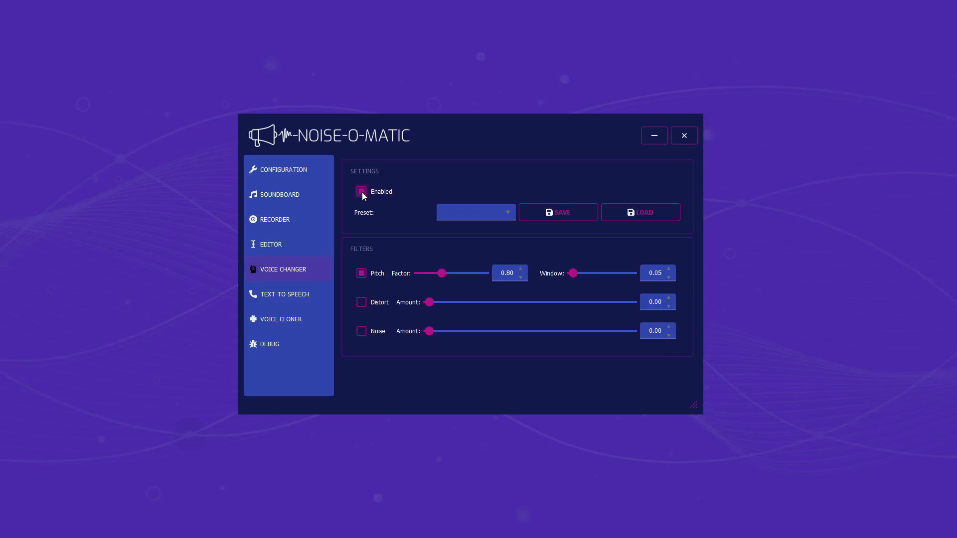
# Enable the voice changer with the pitch filter at factor 0.80 and window 0.05
pyautogui.click(281, 318)
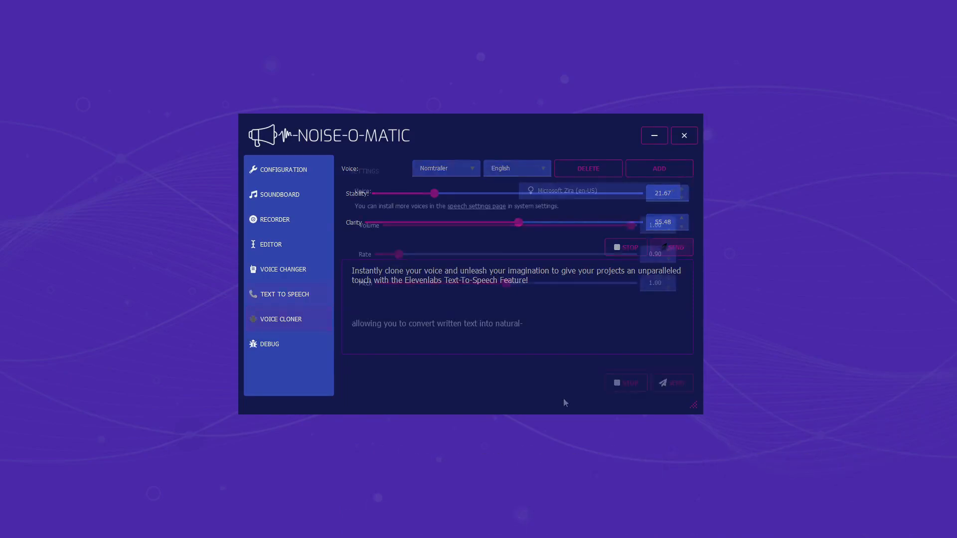
# Send 'allowing you to convert written text into natural-sounding speech' to text-to-speech with the Zira voice
pyautogui.click(285, 294)
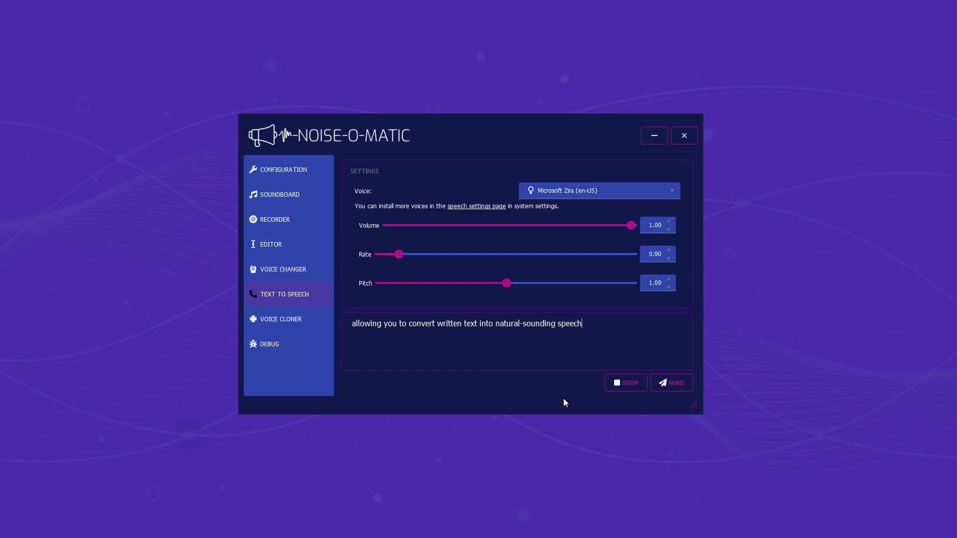
pyautogui.click(671, 383)
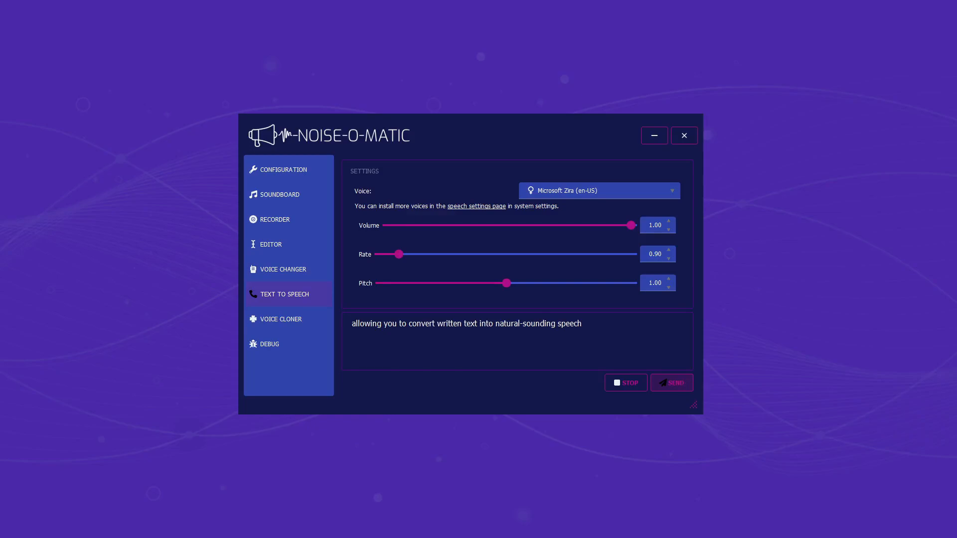